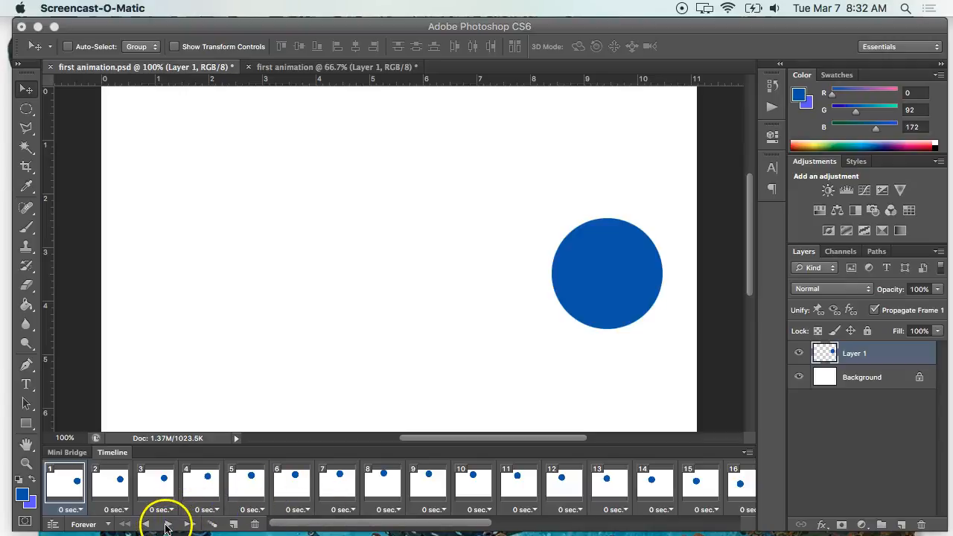
Play the frame animation to preview the blue ball bouncing, then stop playback
left_click(167, 524)
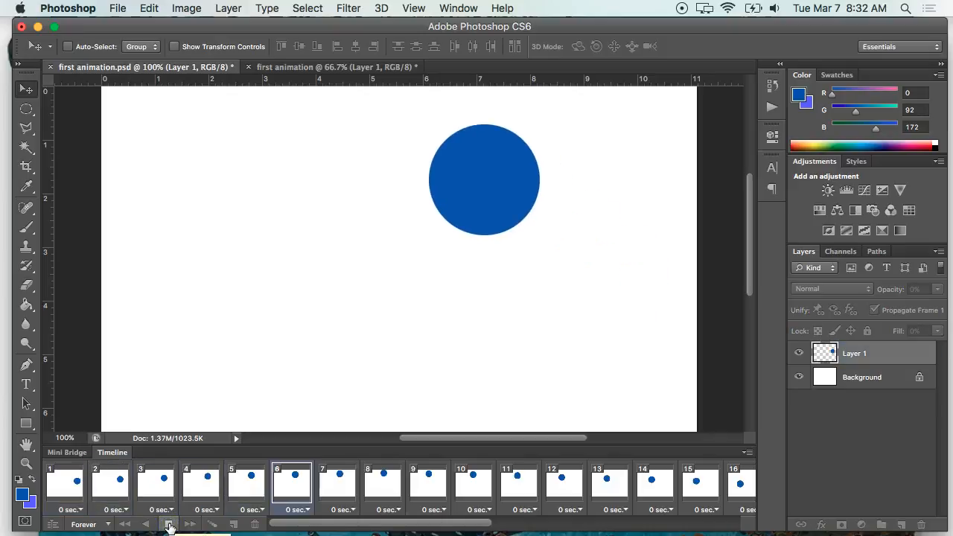
left_click(474, 476)
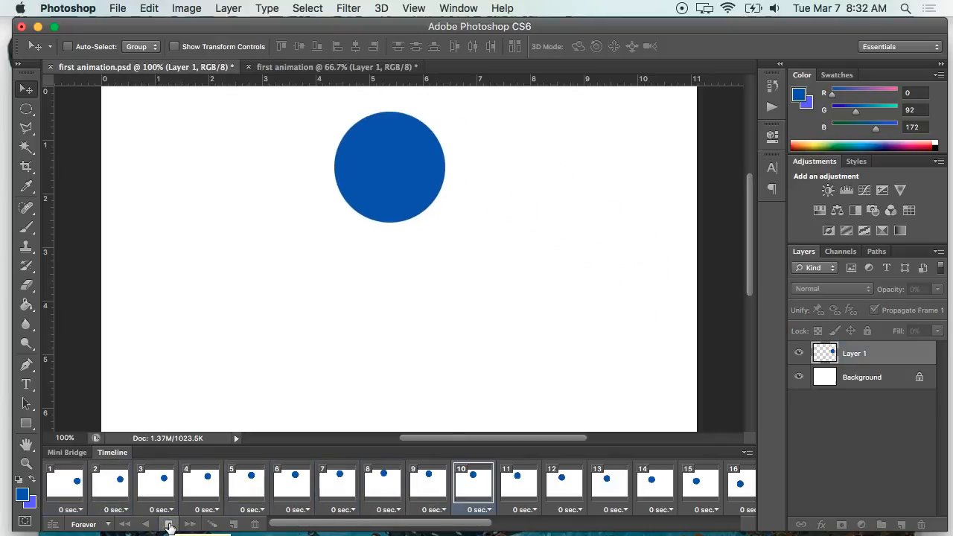
left_click(654, 478)
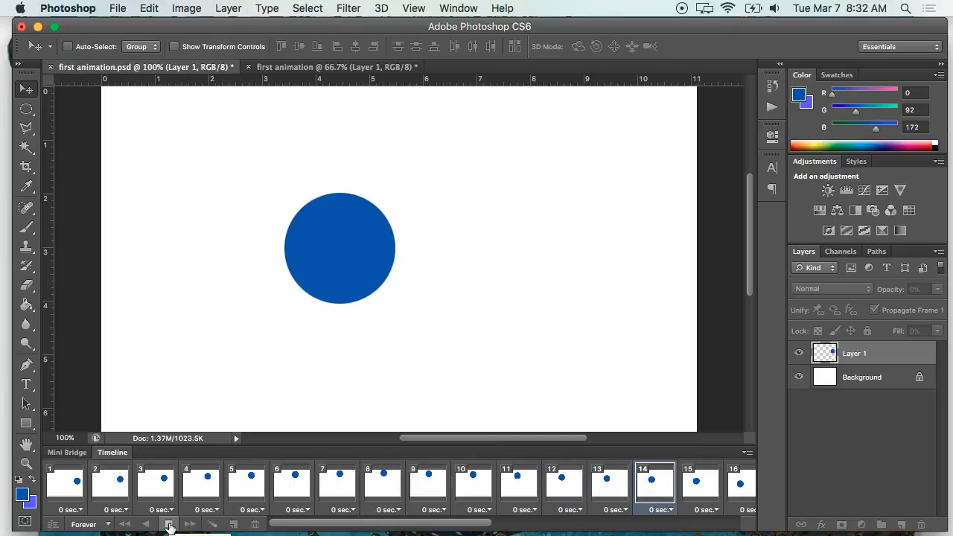
left_click(169, 524)
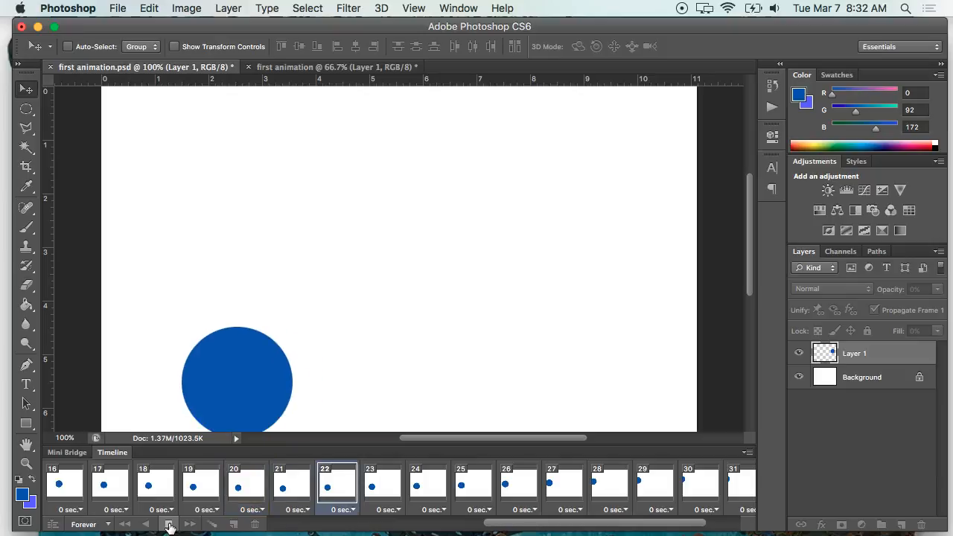
left_click(518, 484)
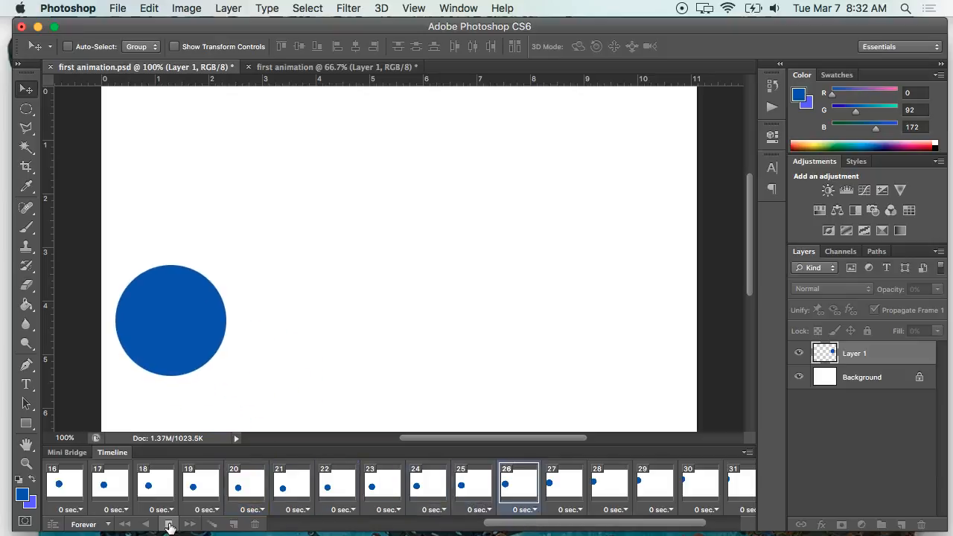
left_click(191, 524)
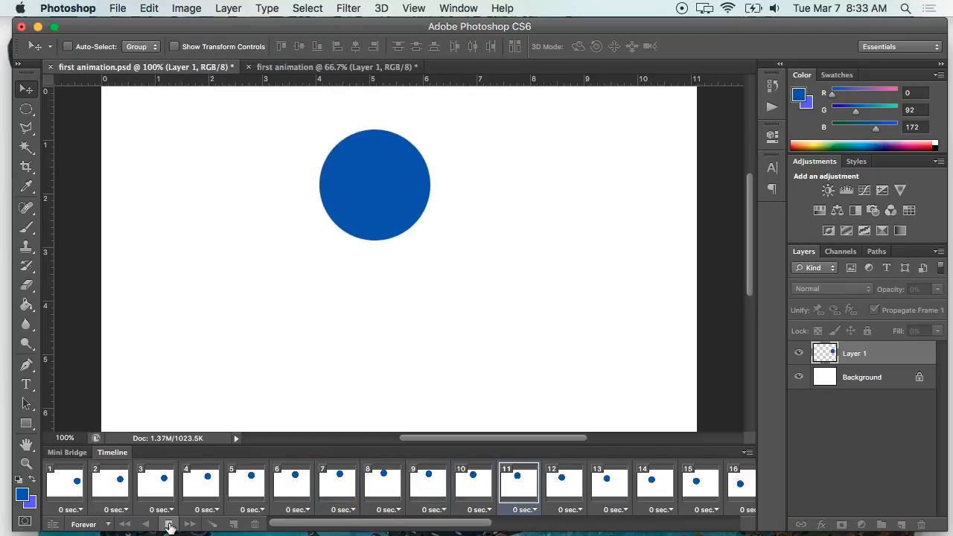
left_click(697, 480)
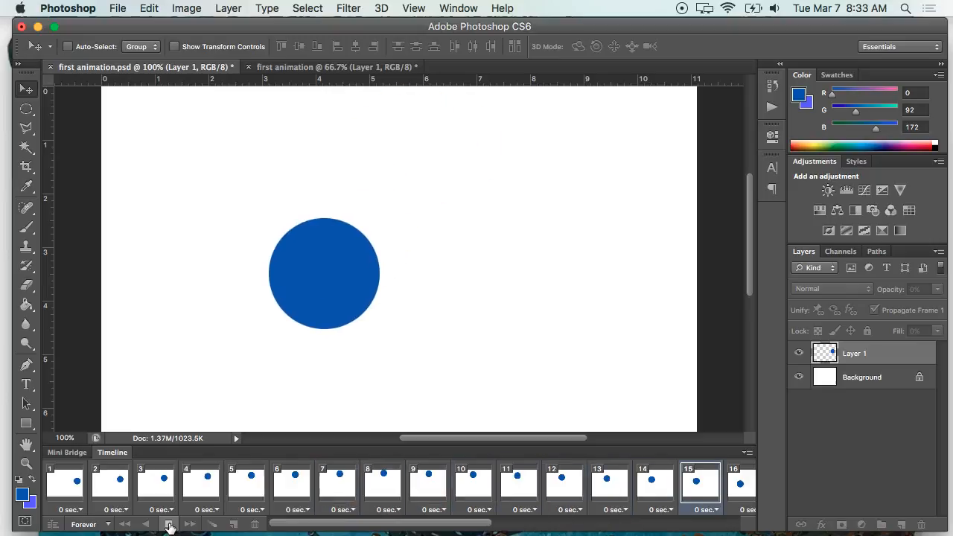
left_click(190, 524)
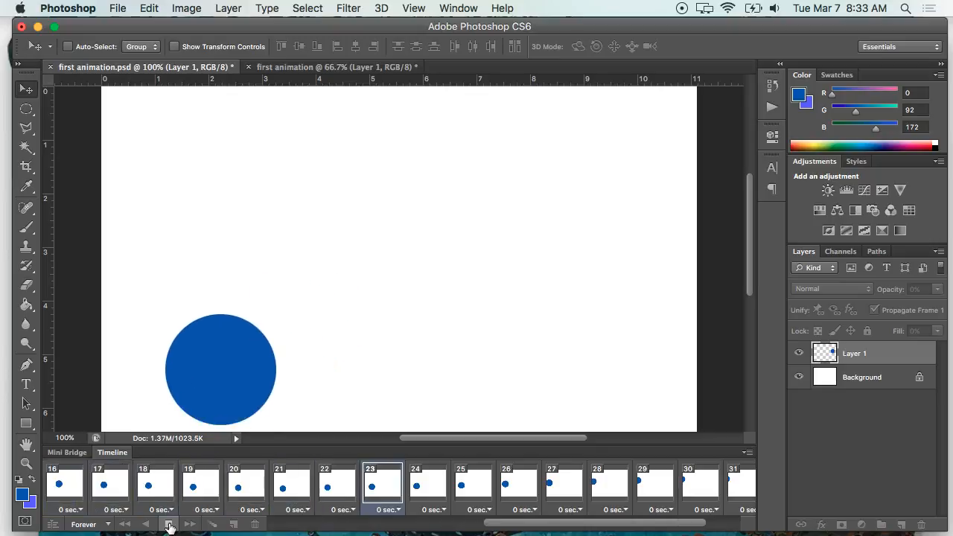
left_click(169, 524)
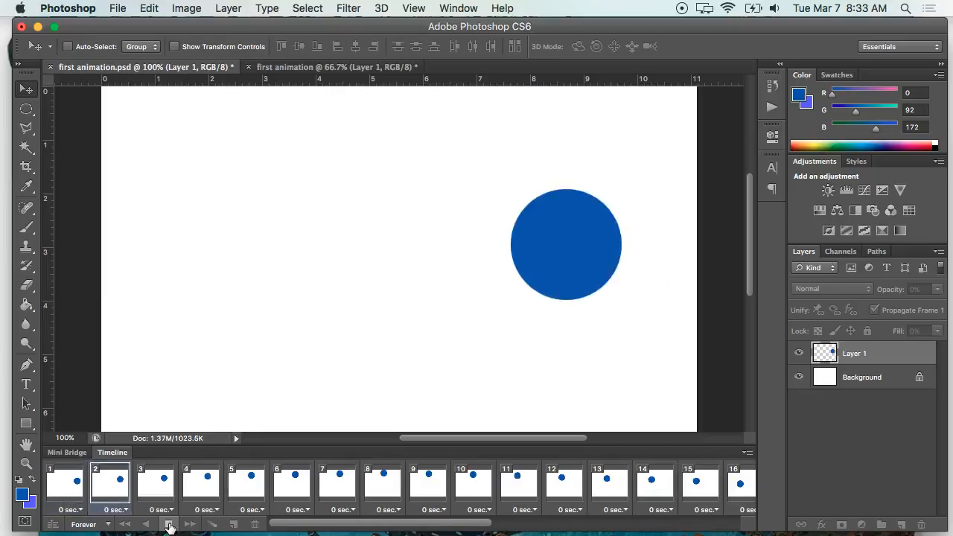
left_click(168, 524)
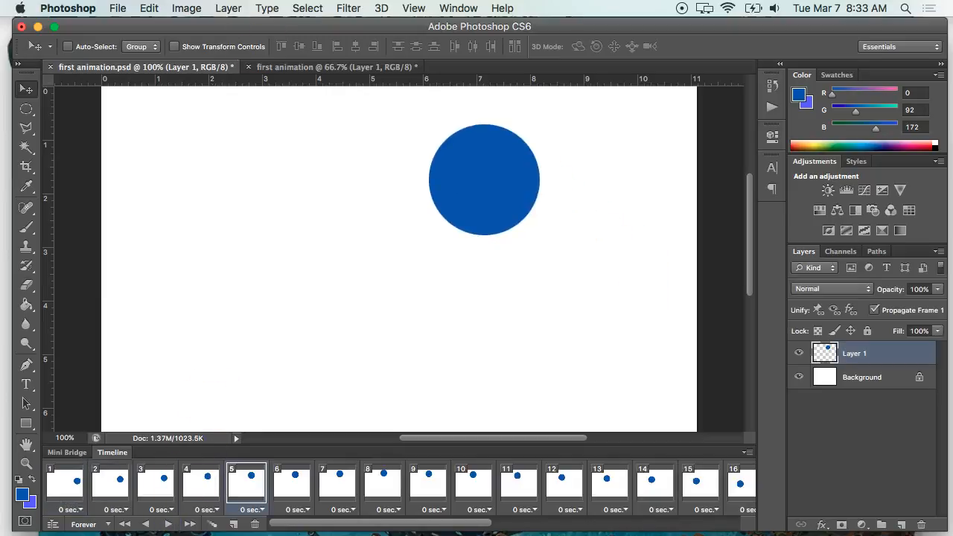
mouse_move(117, 9)
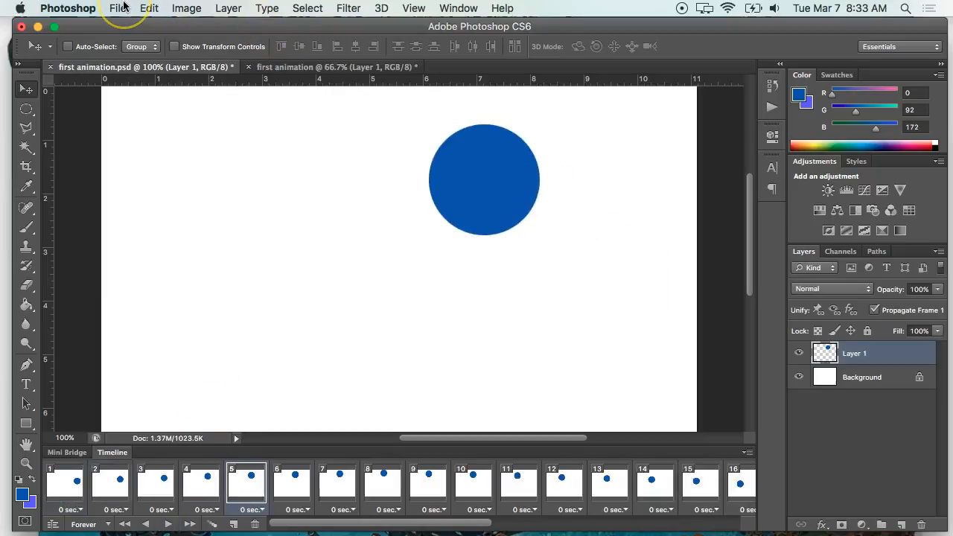
Export via Save for Web with the GIF 128 Dithered preset, looping forever, and start saving
left_click(116, 9)
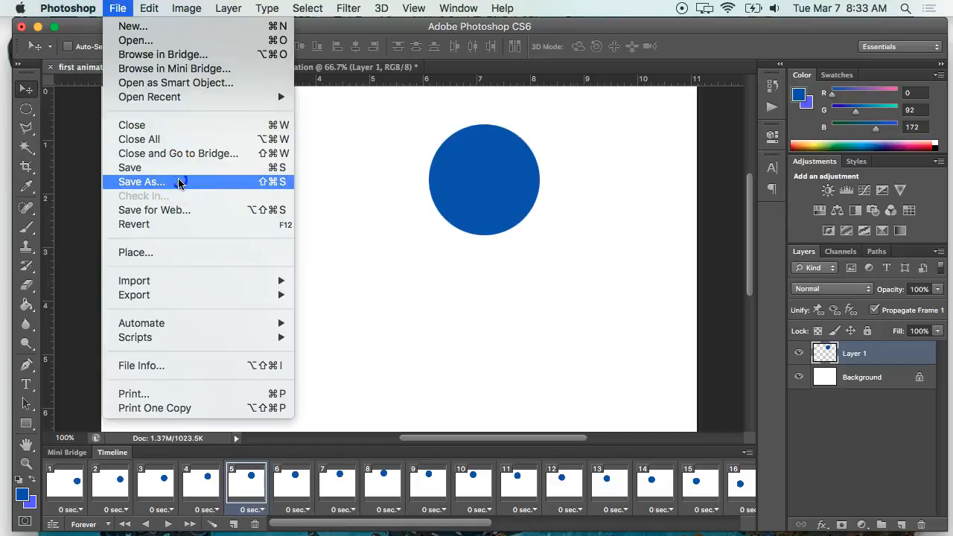
mouse_move(155, 208)
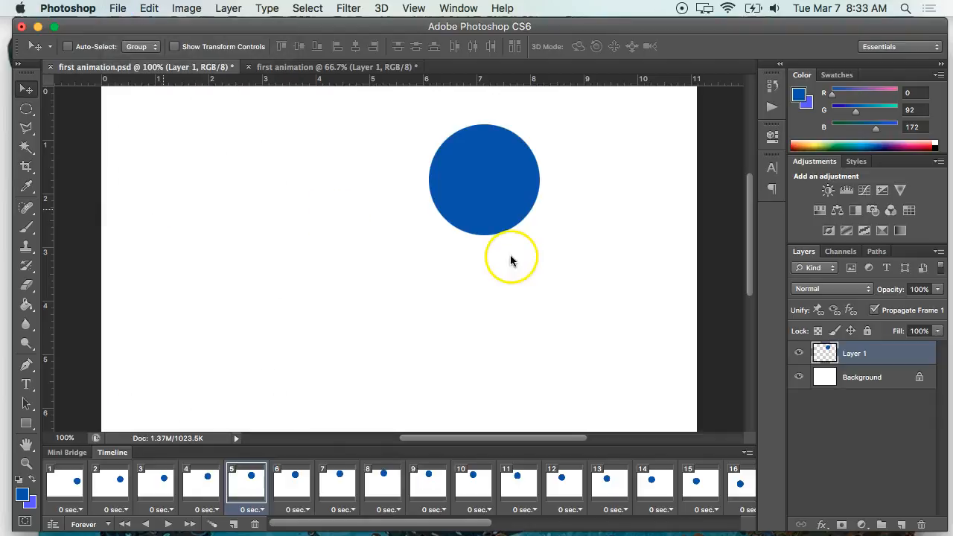
left_click(117, 9)
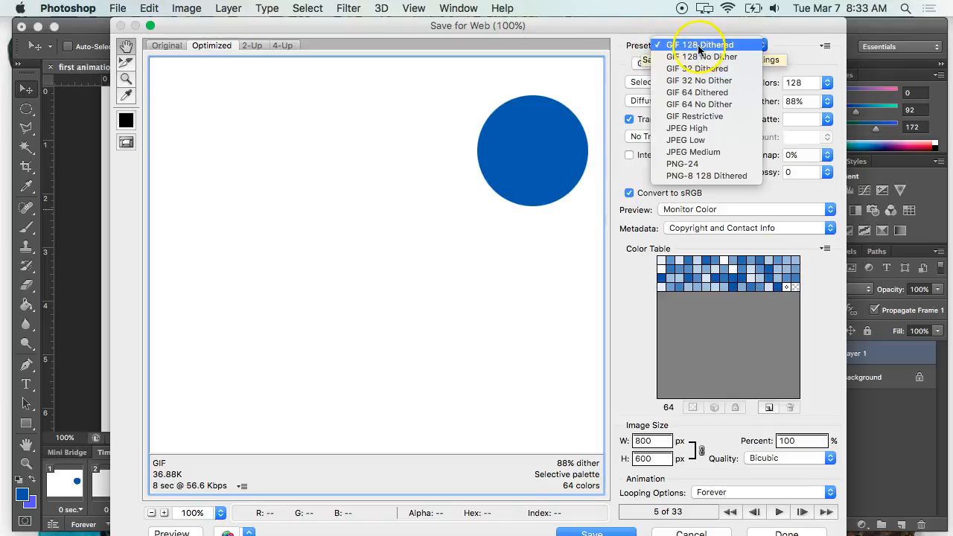
left_click(700, 45)
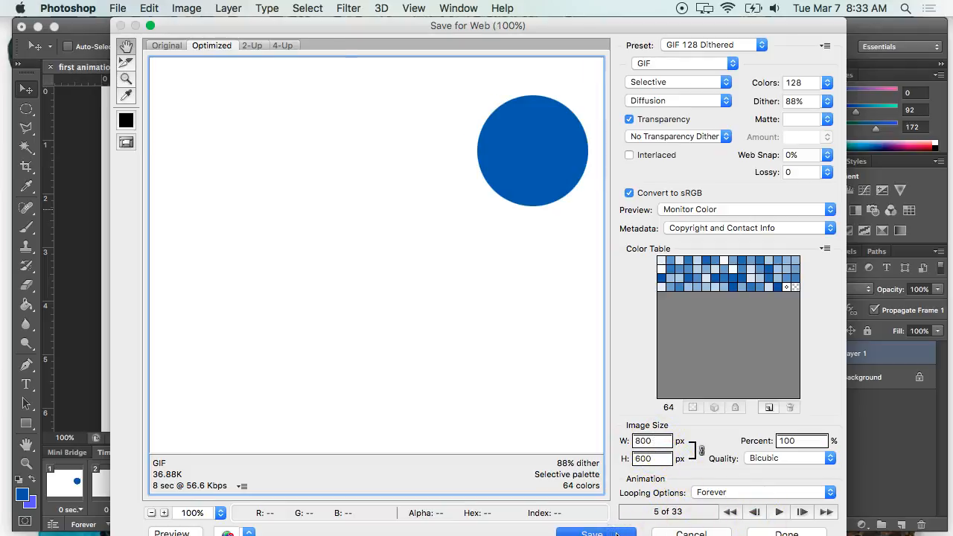
left_click(592, 533)
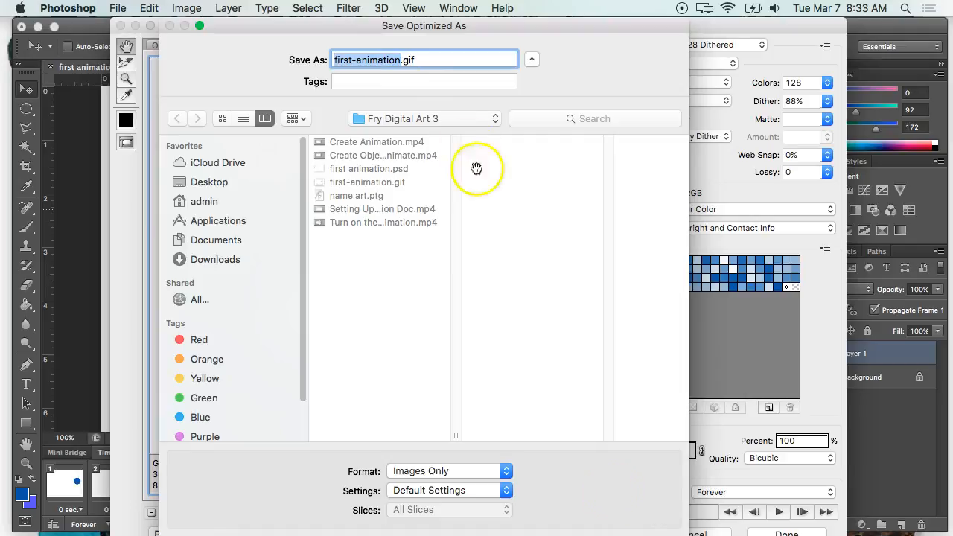
mouse_move(754, 513)
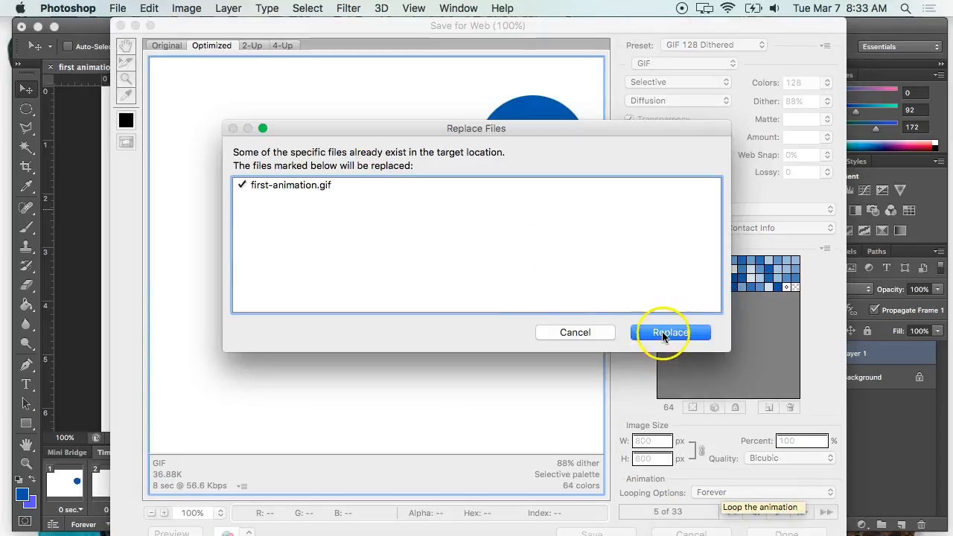
Replace the existing first-animation.gif in the Fry Digital Art 3 folder
left_click(670, 332)
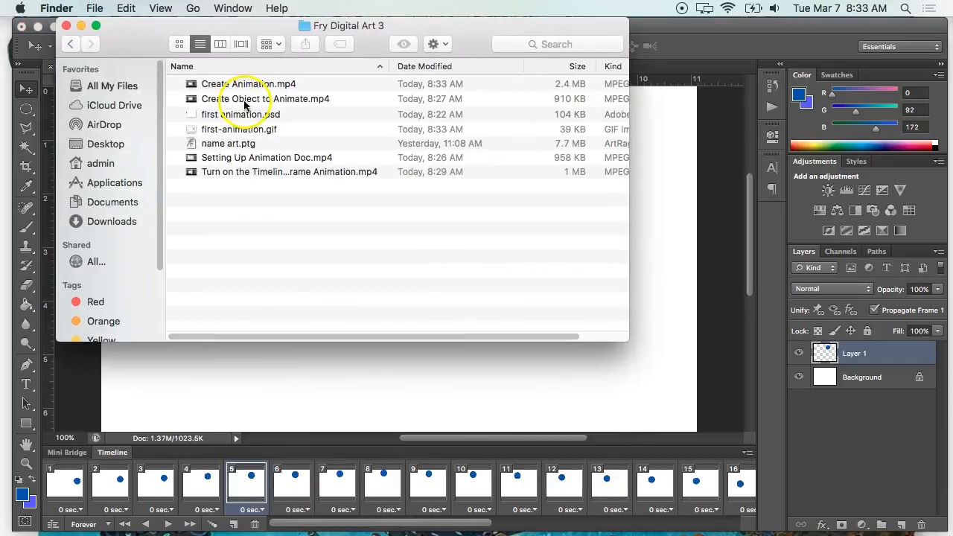
Select the newly saved first-animation.gif in the Fry Digital Art 3 Finder window
left_click(238, 128)
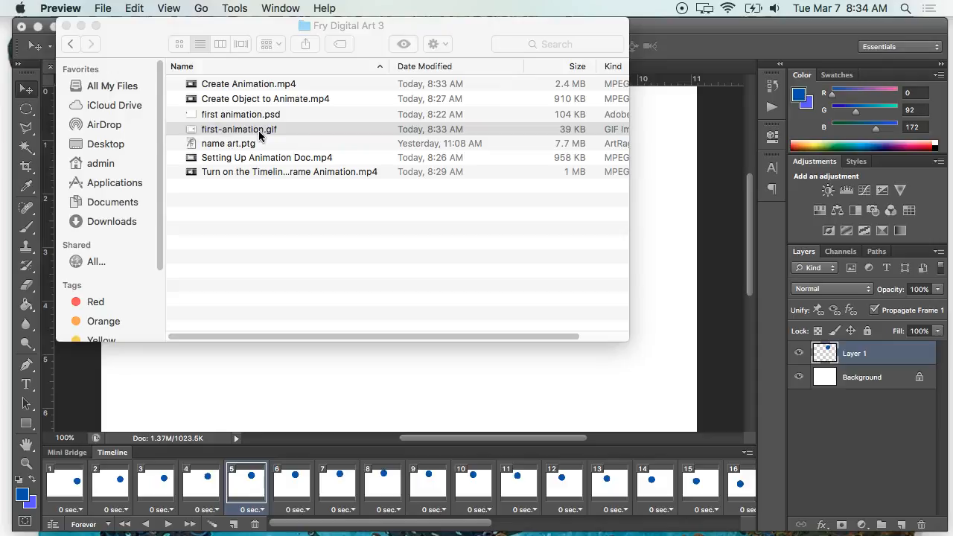
View first-animation.gif's frames in Preview, then close the window
double_click(238, 129)
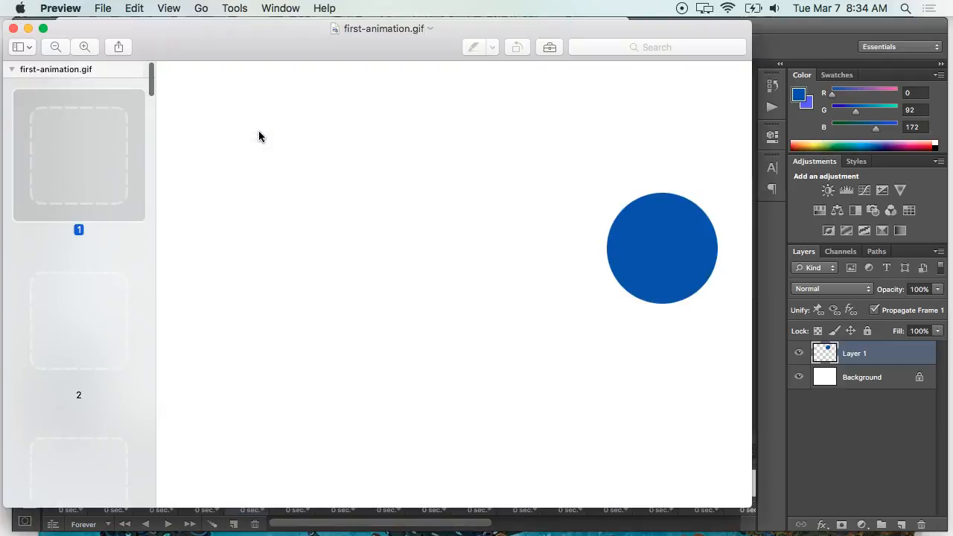
mouse_move(153, 30)
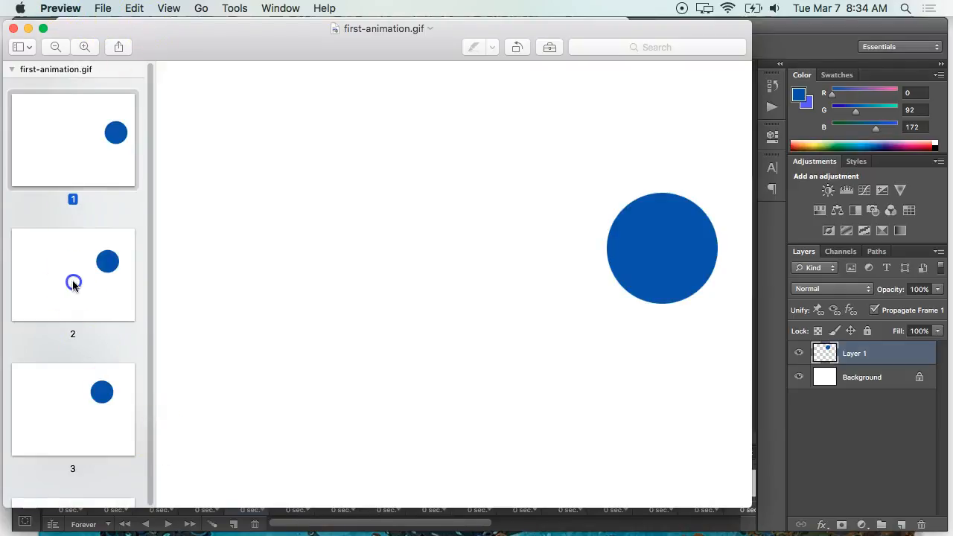
left_click(73, 408)
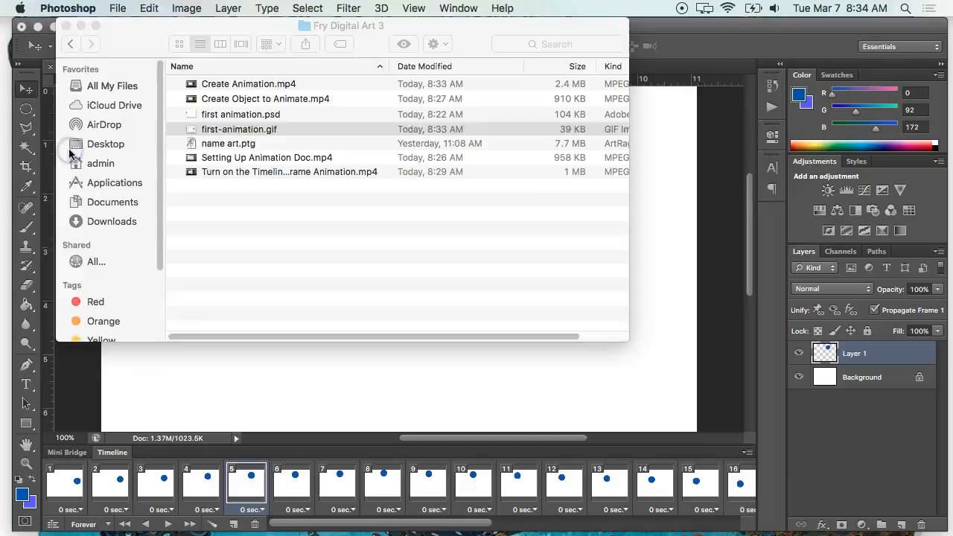
Drag first-animation.gif from Finder onto the Chrome browser window
left_click(238, 128)
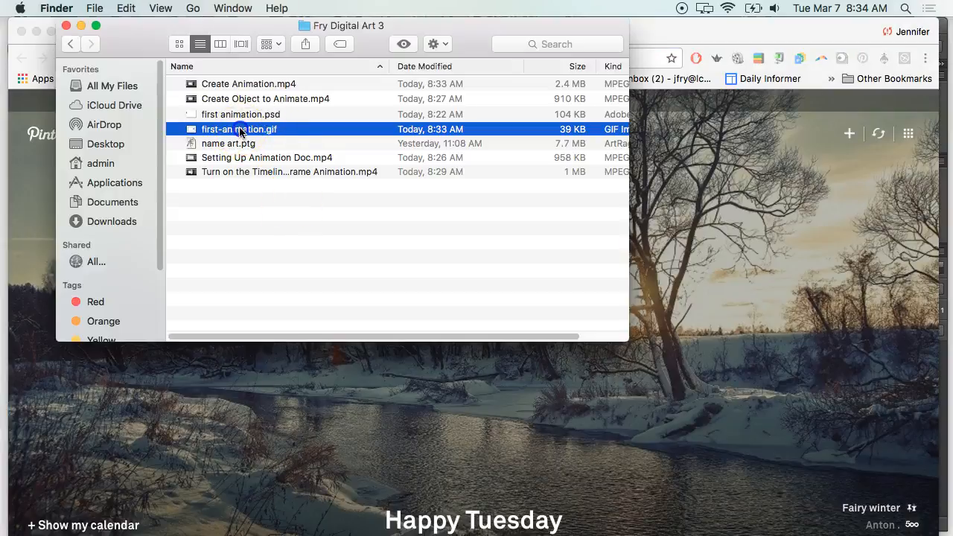
left_click_drag(238, 128, 732, 274)
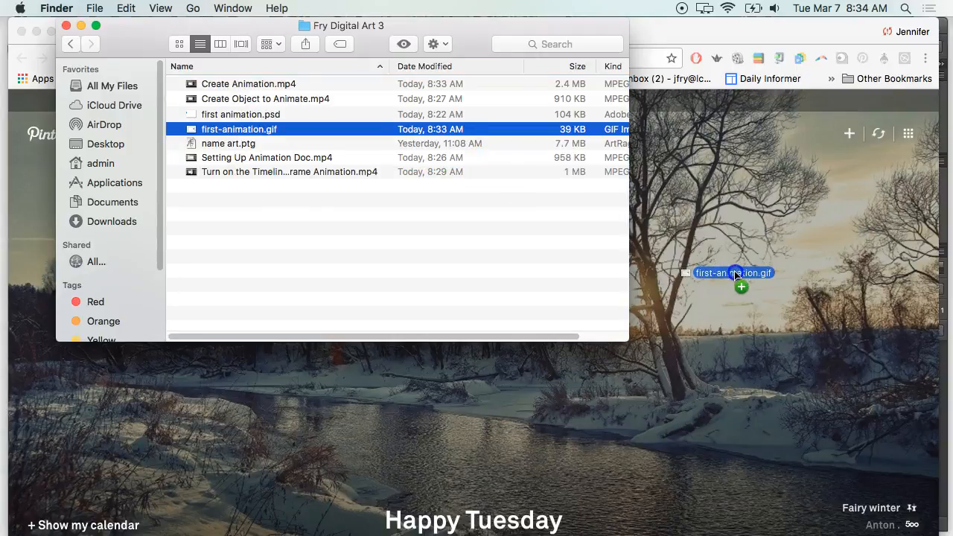